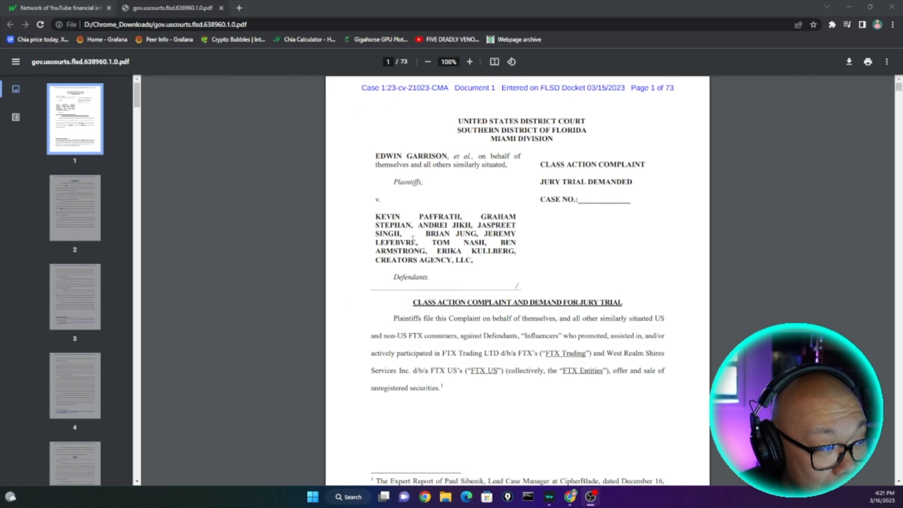
Scroll through the complaint from the caption page to the page 3 footnotes.
scroll(down, 3)
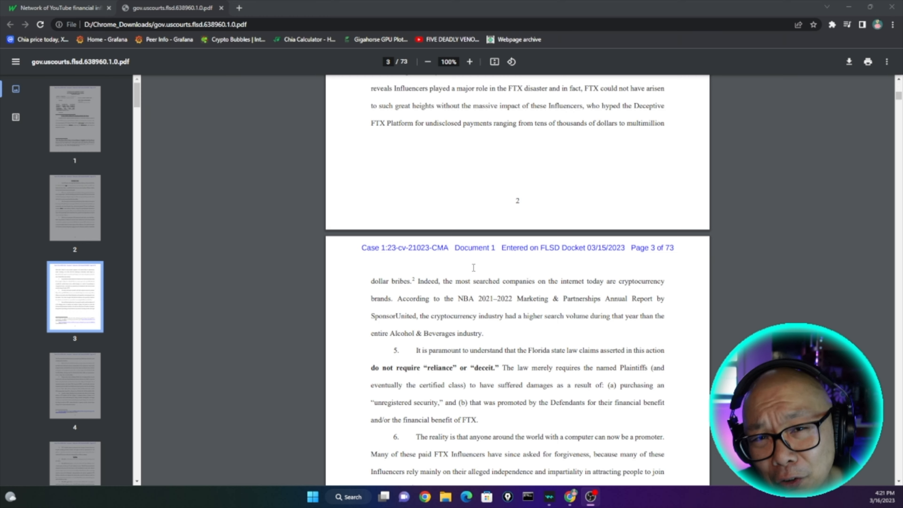
scroll(down, 3)
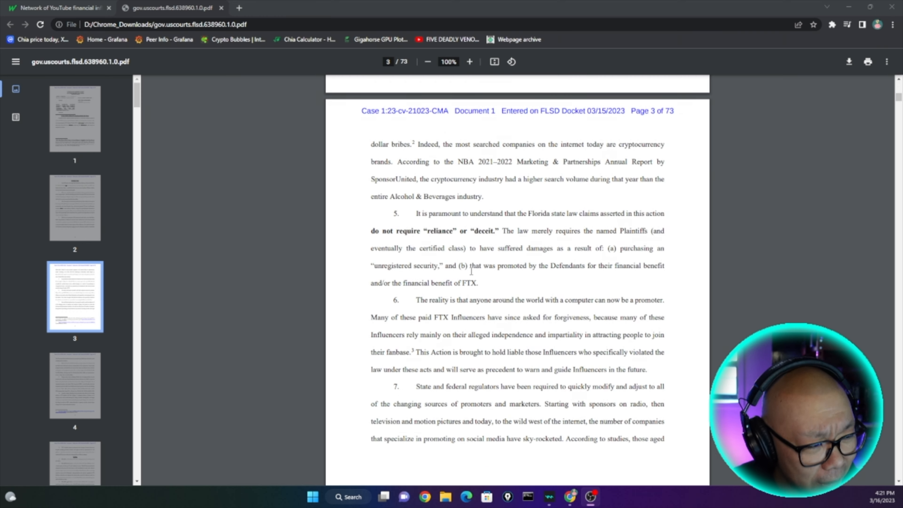
scroll(down, 3)
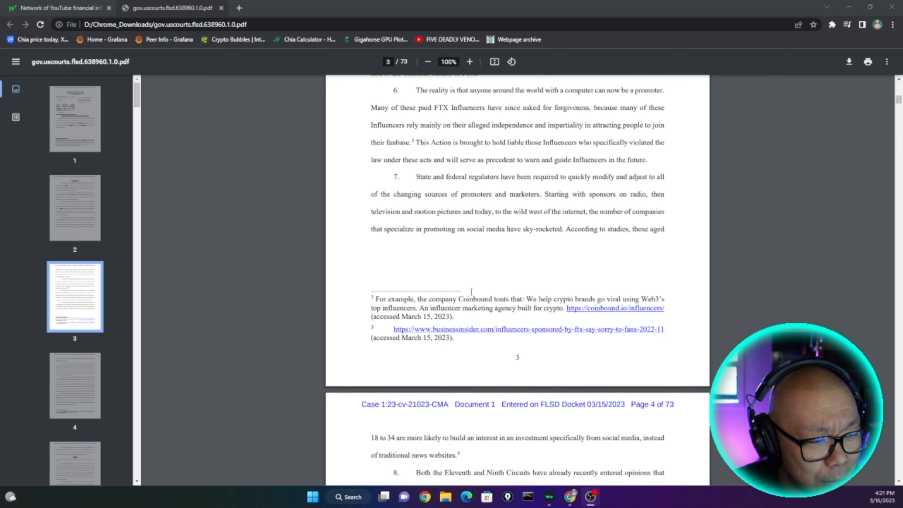
scroll(down, 3)
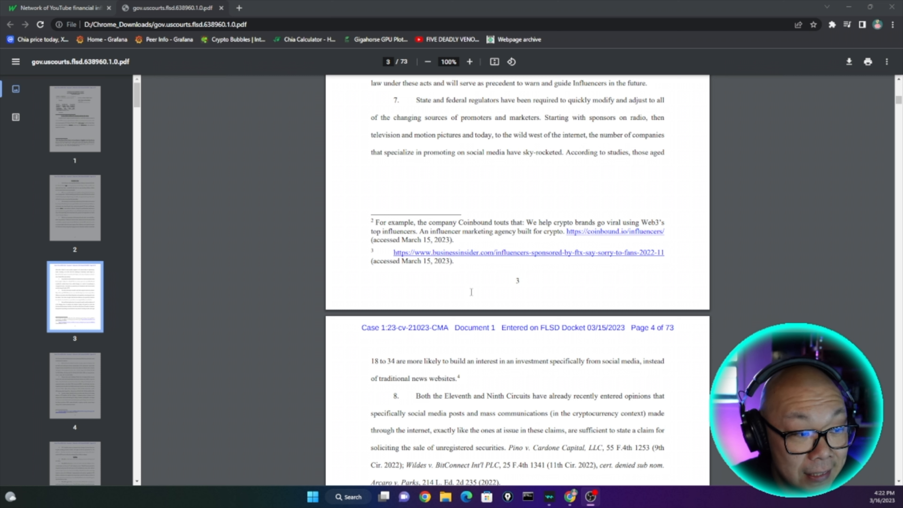
mouse_move(459, 295)
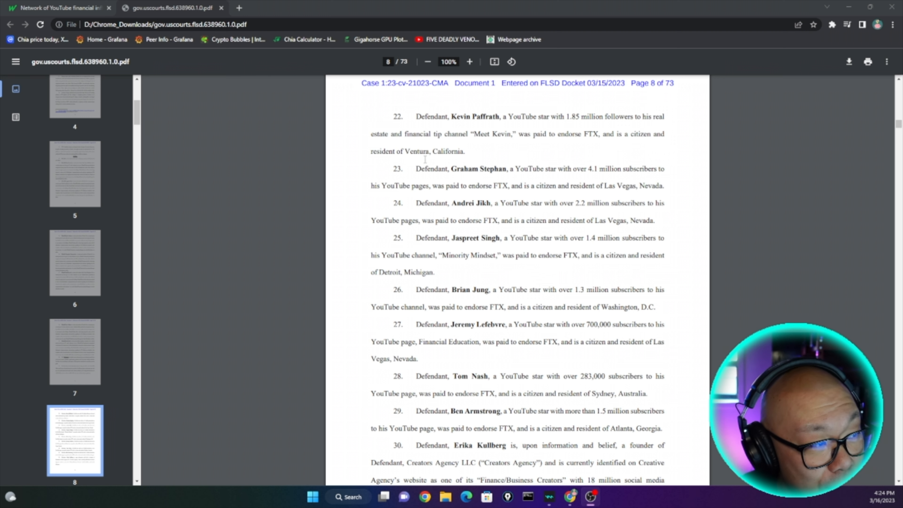
mouse_move(472, 142)
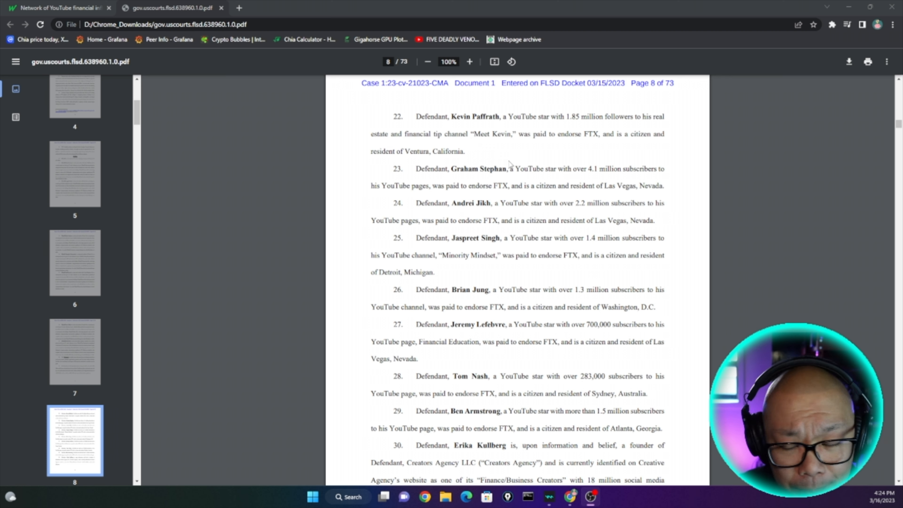
mouse_move(483, 159)
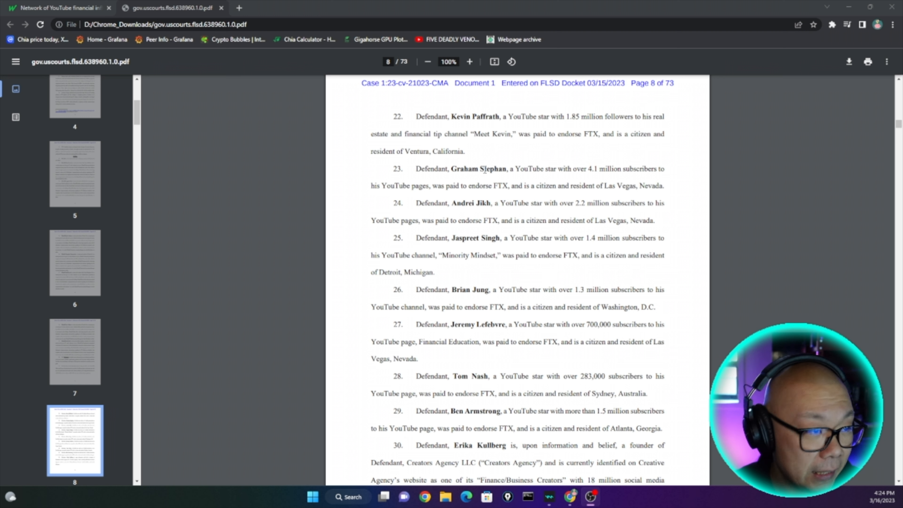
mouse_move(595, 169)
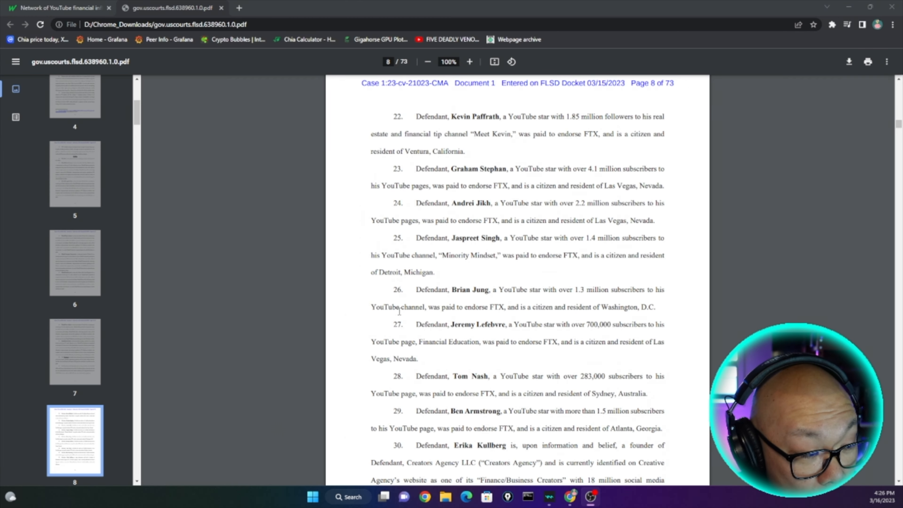
Highlight Jeremy Lefebvre's name in defendant paragraph 27 on page 8.
drag(531, 306, 645, 306)
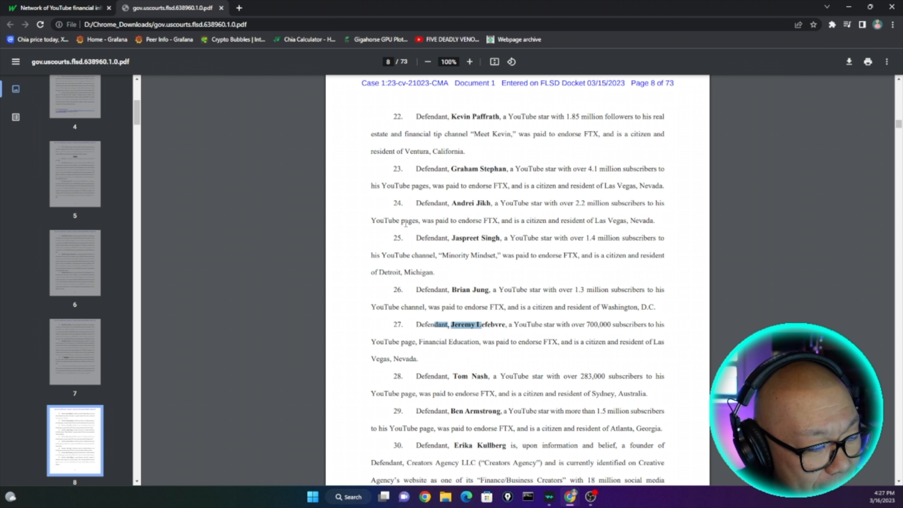
mouse_move(486, 169)
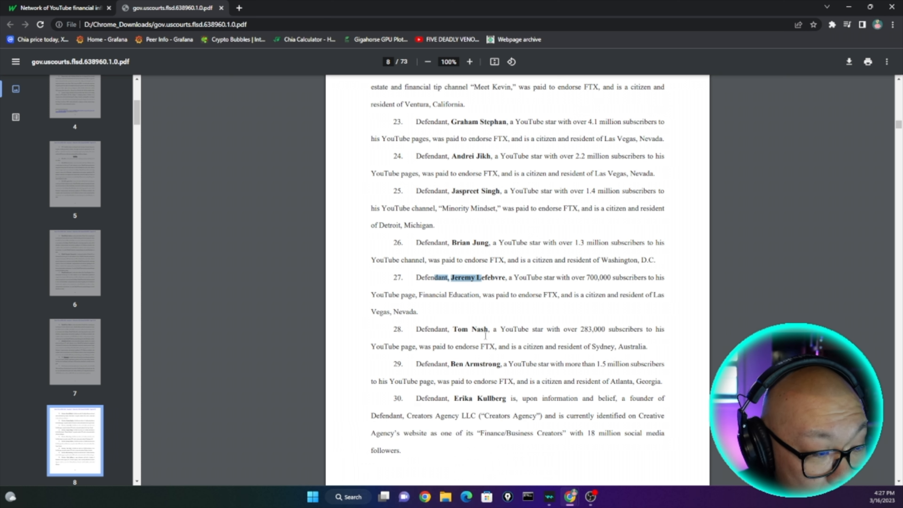
mouse_move(708, 318)
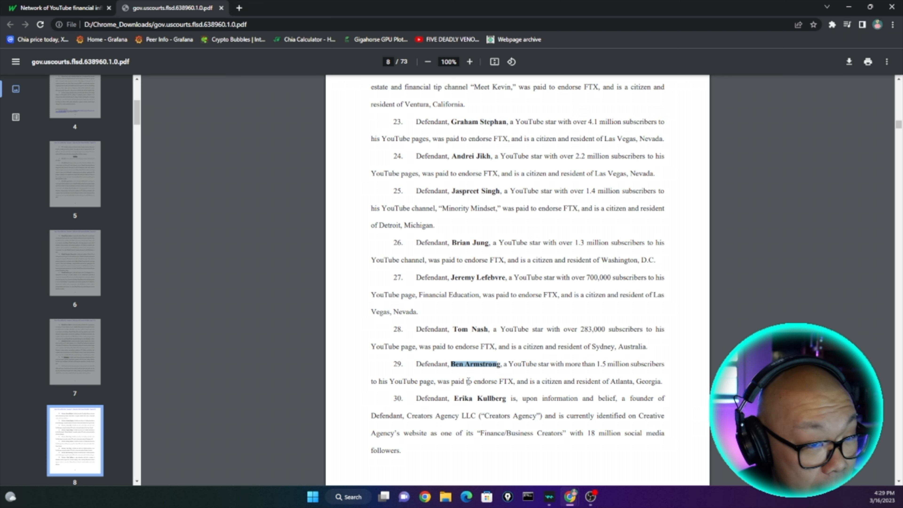
Scroll past Creators Agency to page 9's Jurisdiction and Venue, then switch to the MarketWatch tab.
scroll(down, 3)
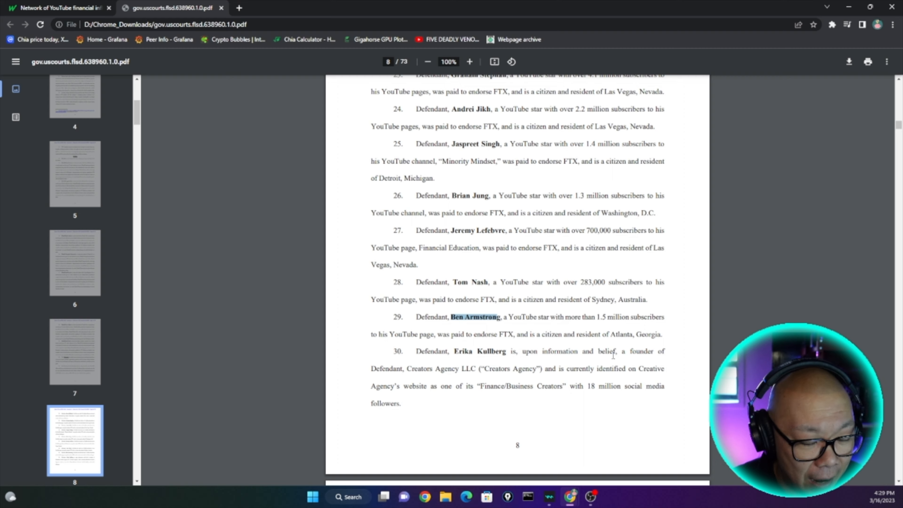
scroll(down, 3)
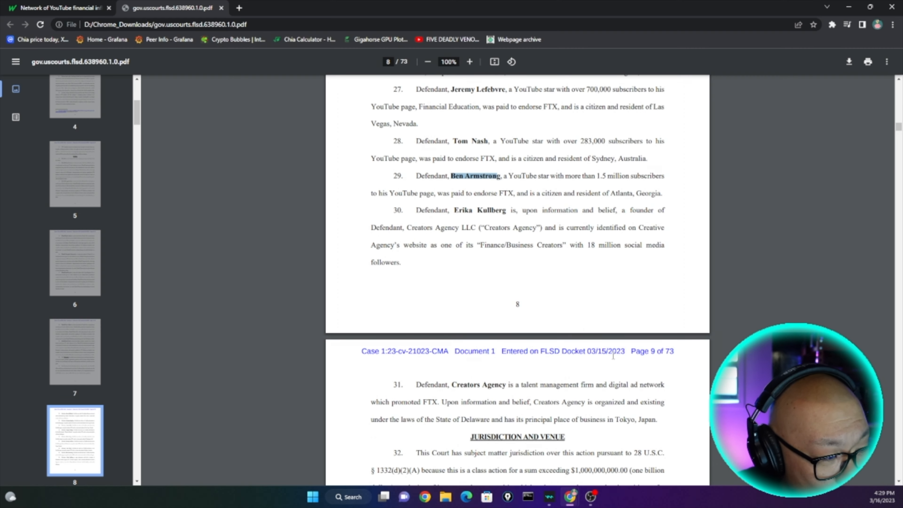
scroll(down, 3)
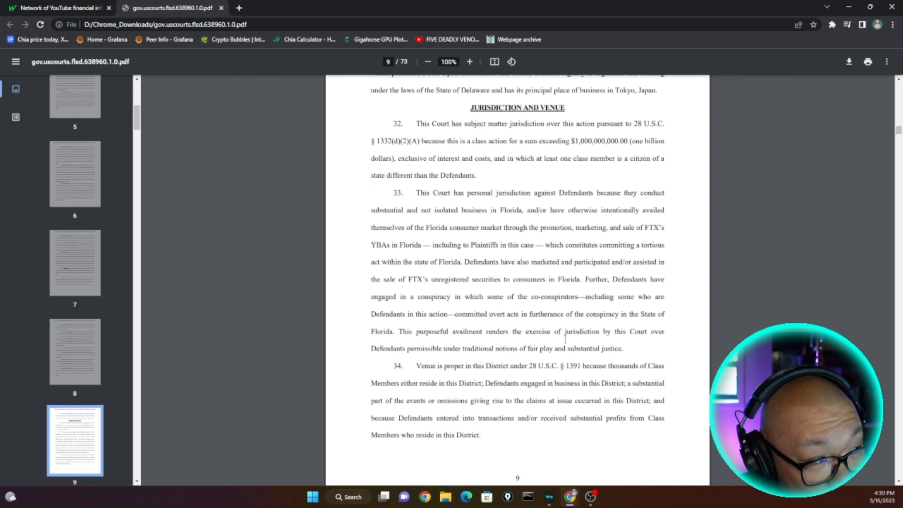
click(59, 8)
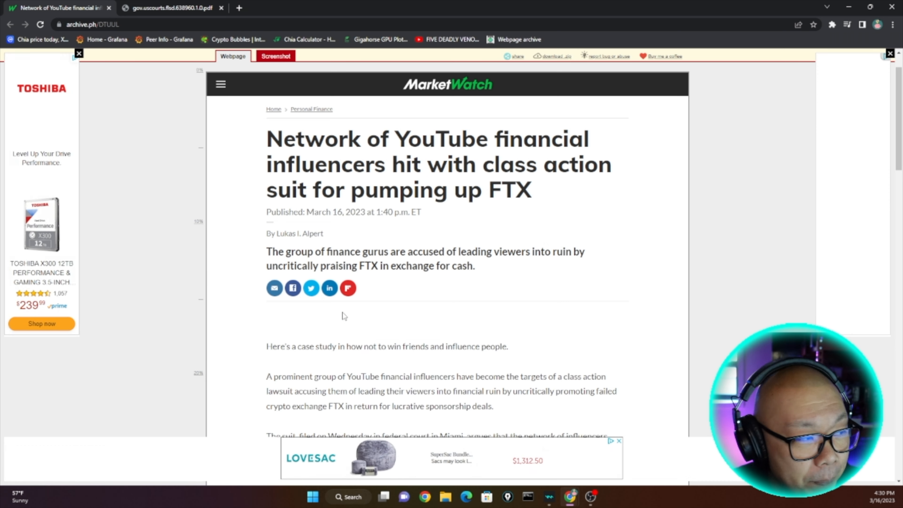
Scroll the MarketWatch article to the paragraph naming Paffrath, Stephan, Armstrong and Kullberg.
scroll(down, 3)
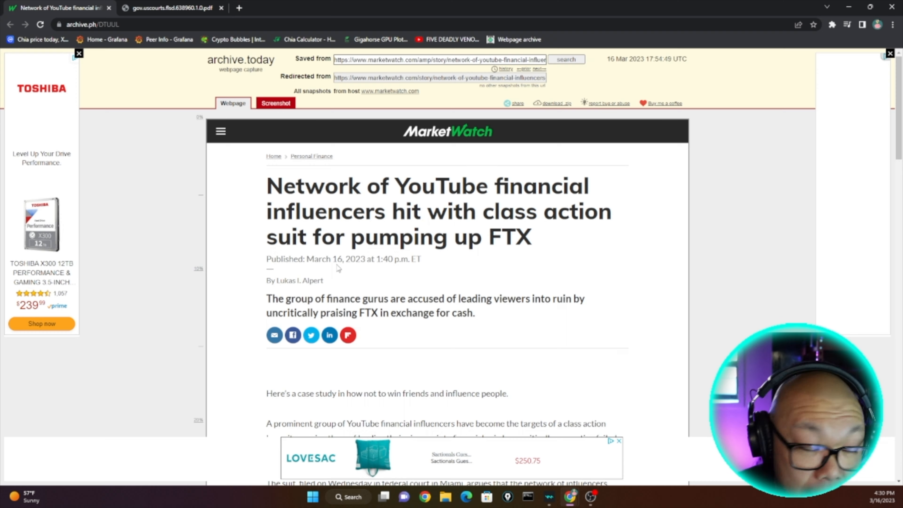
scroll(down, 3)
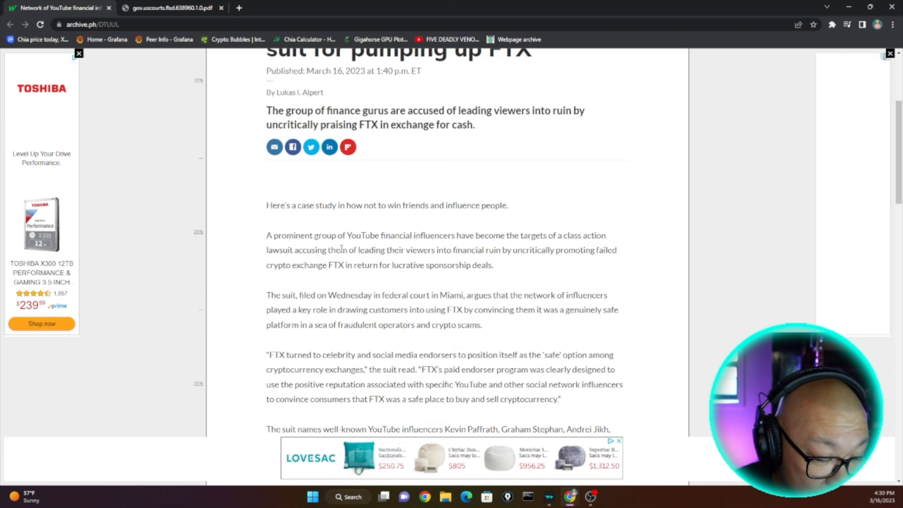
scroll(down, 3)
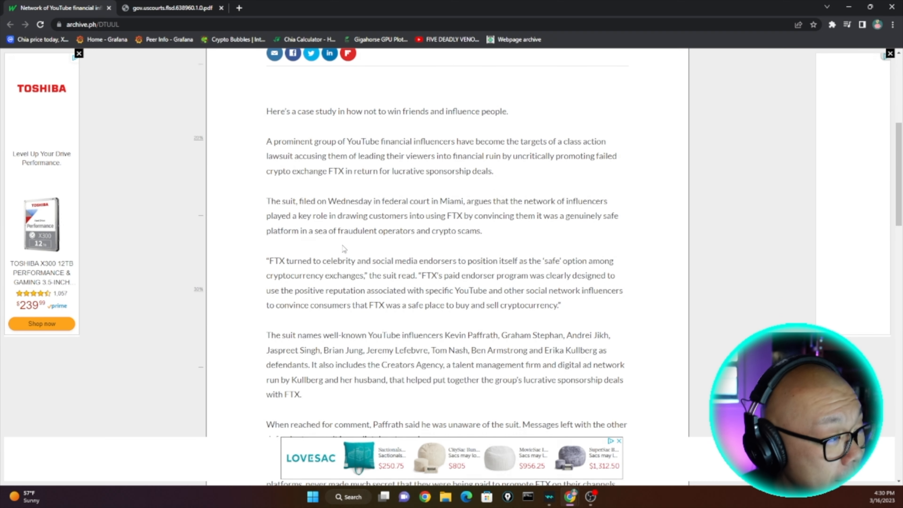